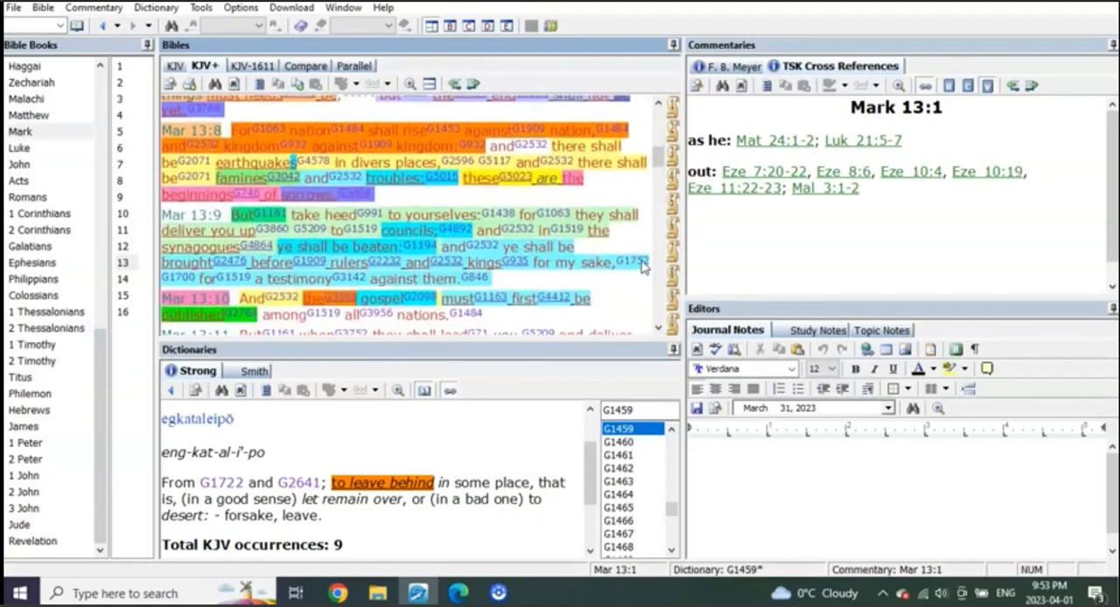
# Read the colour-highlighted KJV+ text of Mark 13 from verse 8 down to verse 22
pyautogui.scroll(-3)
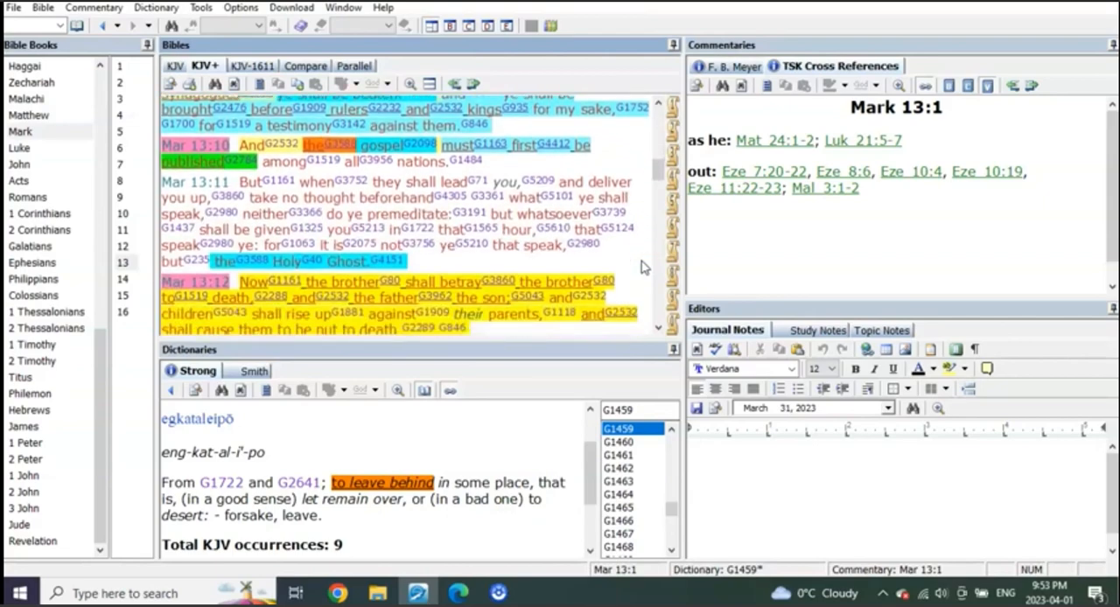
pyautogui.scroll(-3)
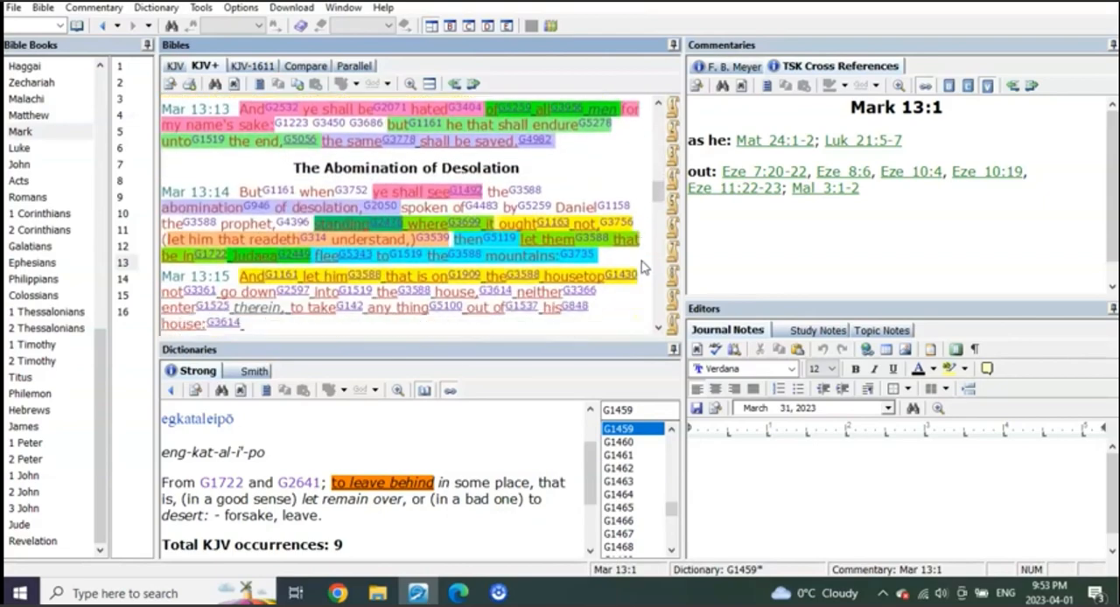
pyautogui.scroll(-3)
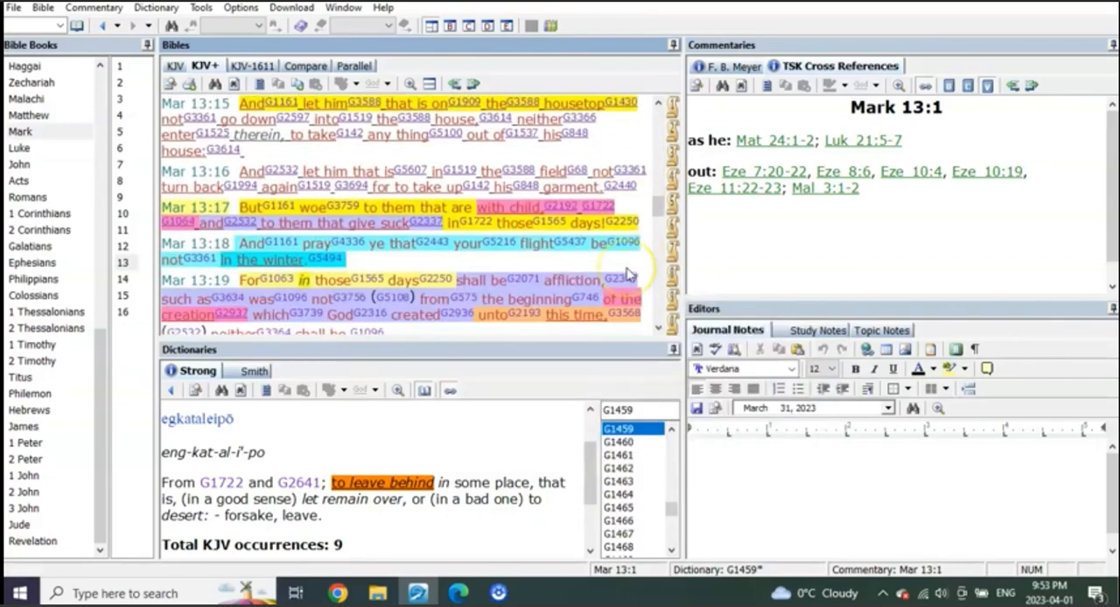
pyautogui.scroll(-3)
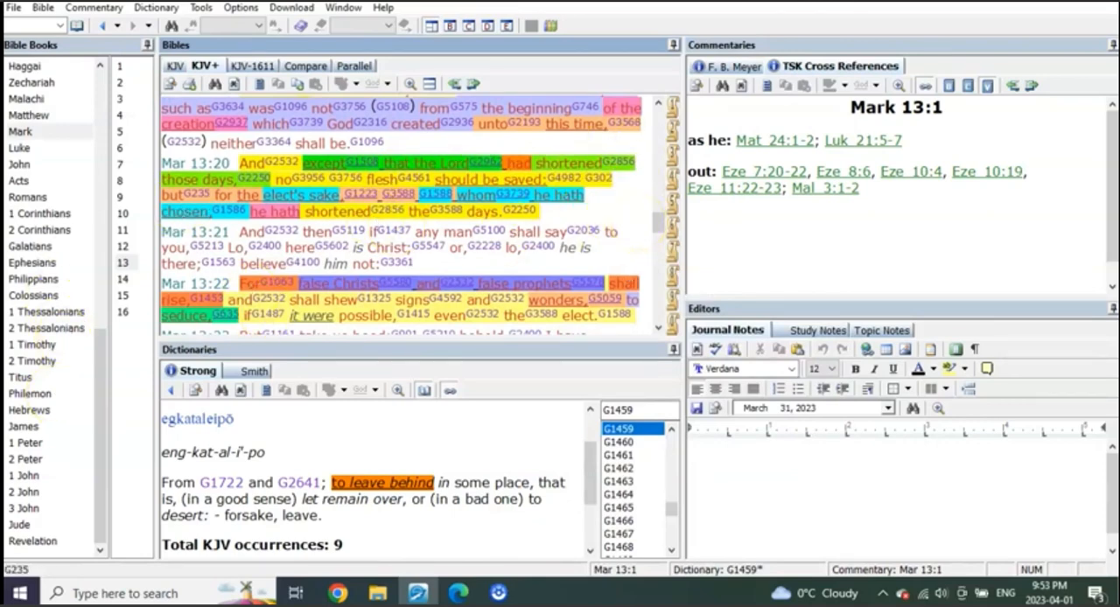
# Switch to Revelation 13 and read verses 1 to 16 with its TSK cross references
pyautogui.click(32, 540)
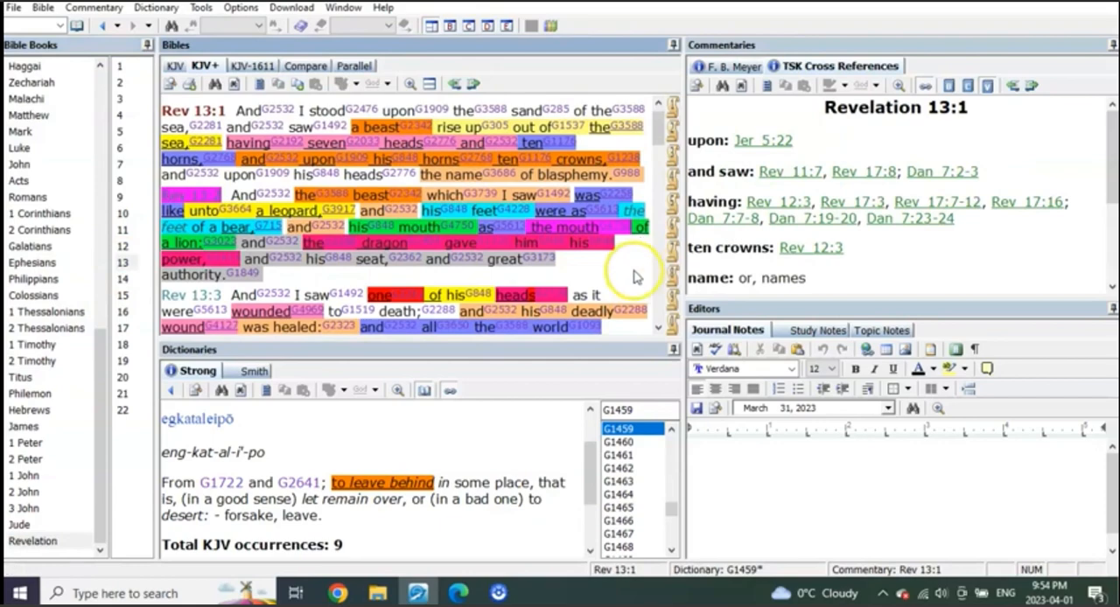
pyautogui.moveTo(562, 227)
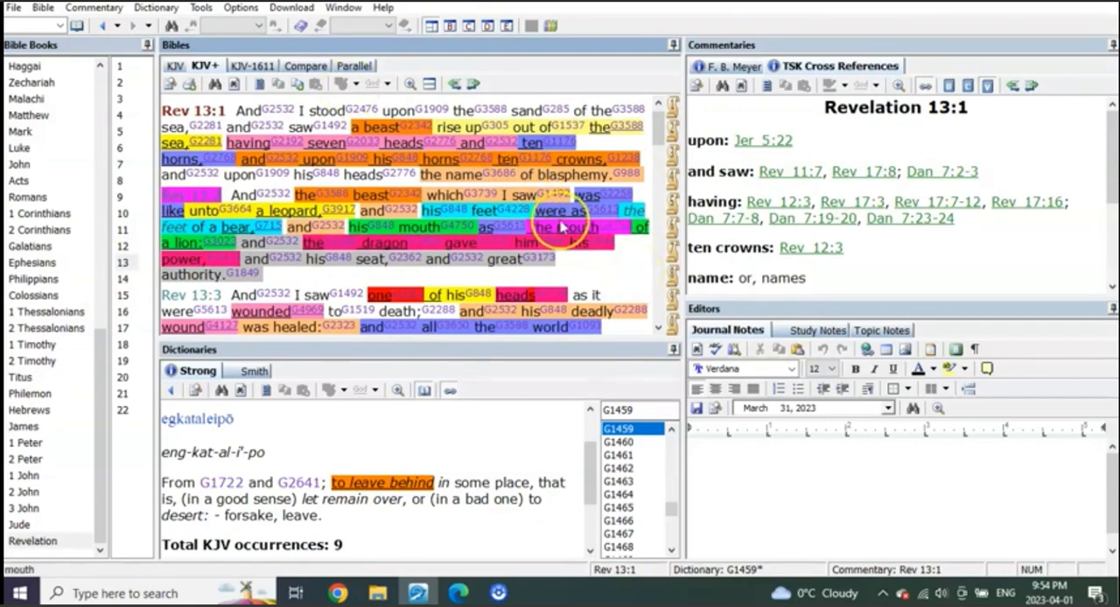
pyautogui.moveTo(634, 265)
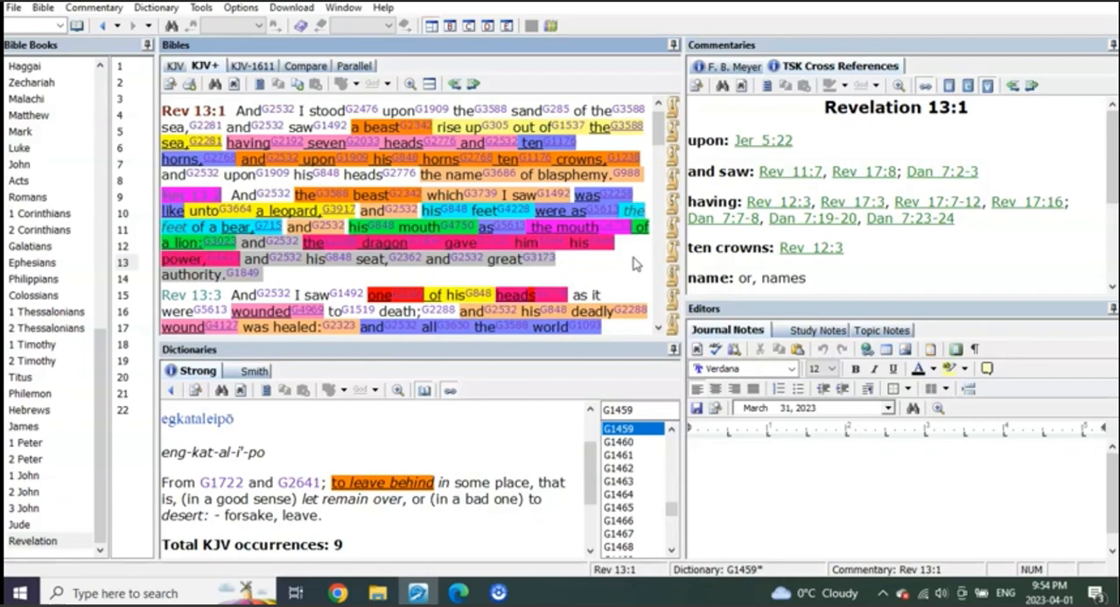
pyautogui.scroll(-3)
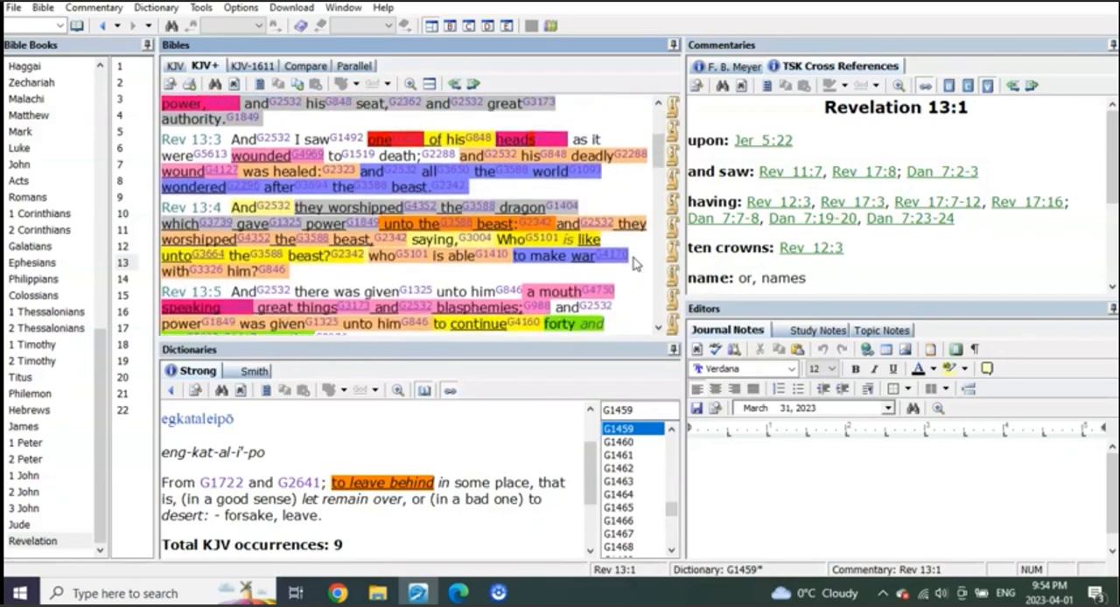
pyautogui.scroll(-3)
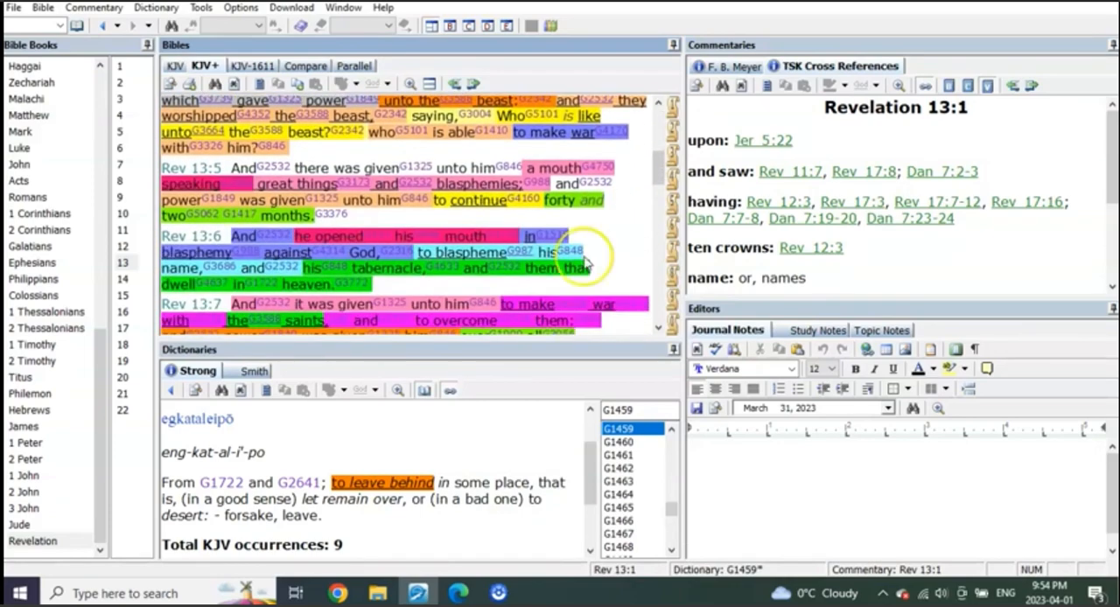
pyautogui.moveTo(604, 210)
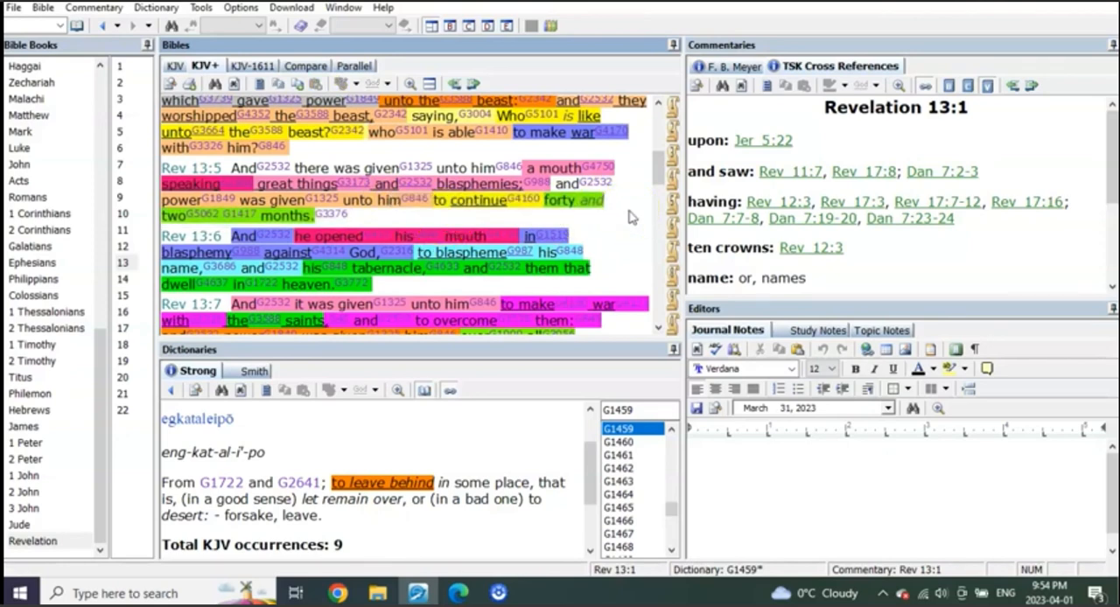
pyautogui.scroll(-3)
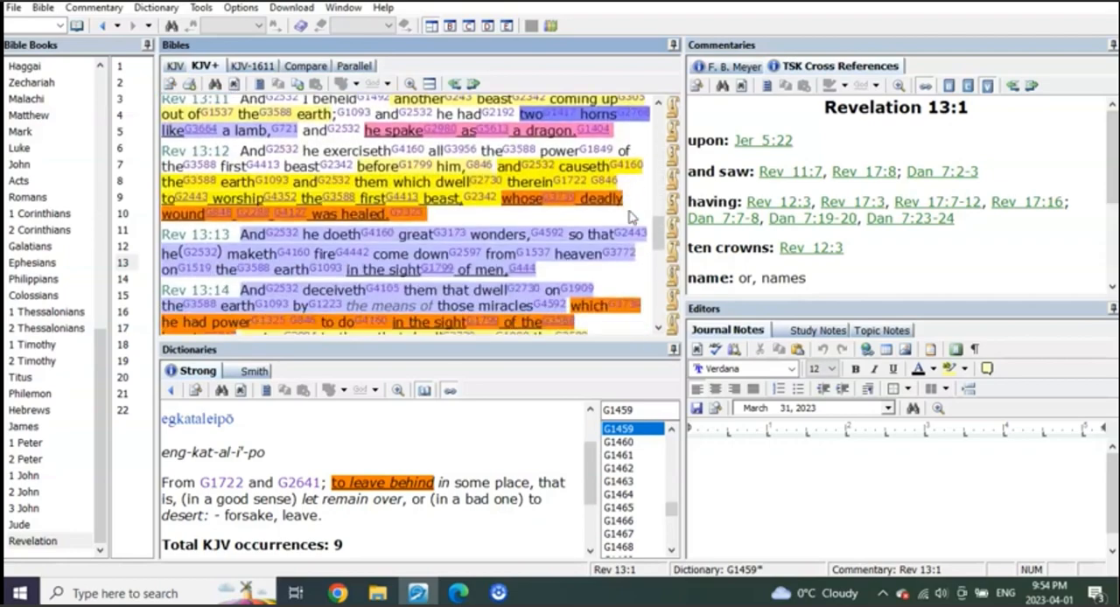
pyautogui.scroll(-3)
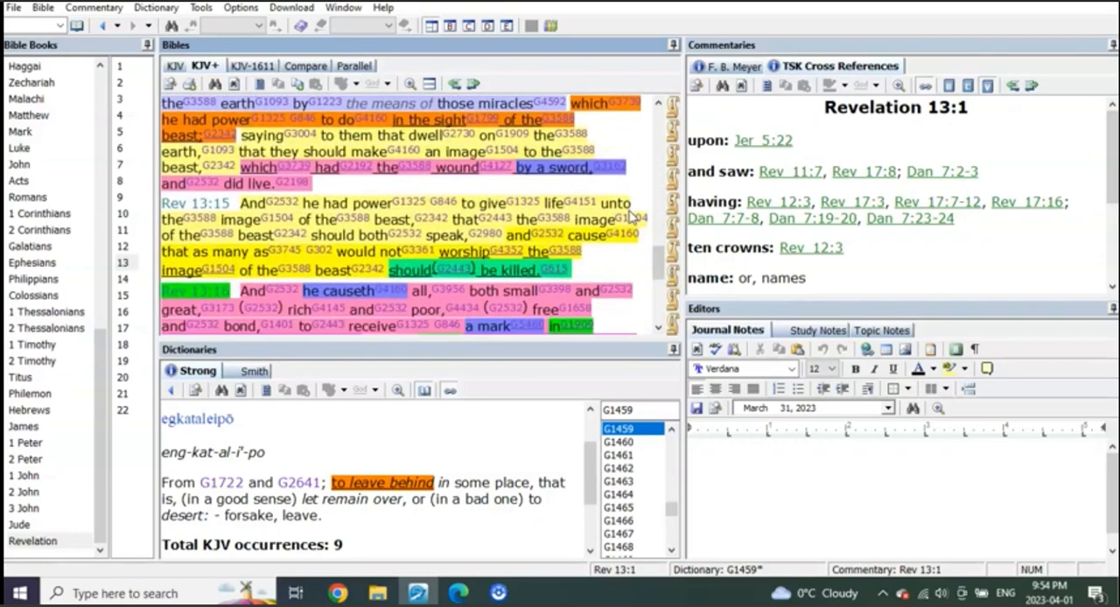
pyautogui.scroll(-3)
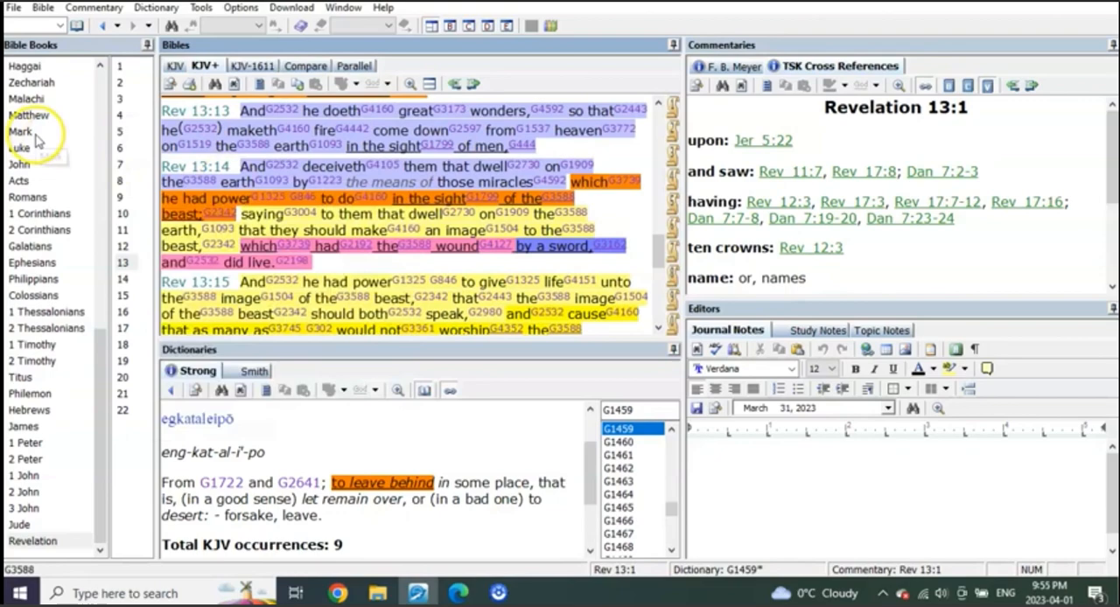
# Briefly return to Mark 13, then open Daniel 7 with TSK references for verse 1
pyautogui.click(21, 132)
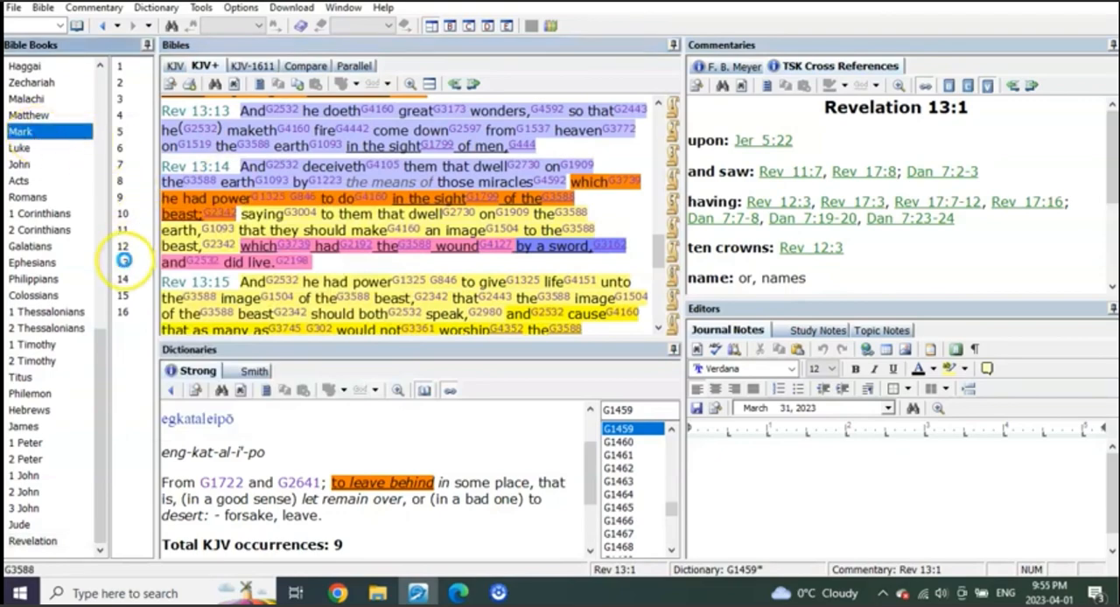
pyautogui.moveTo(649, 216)
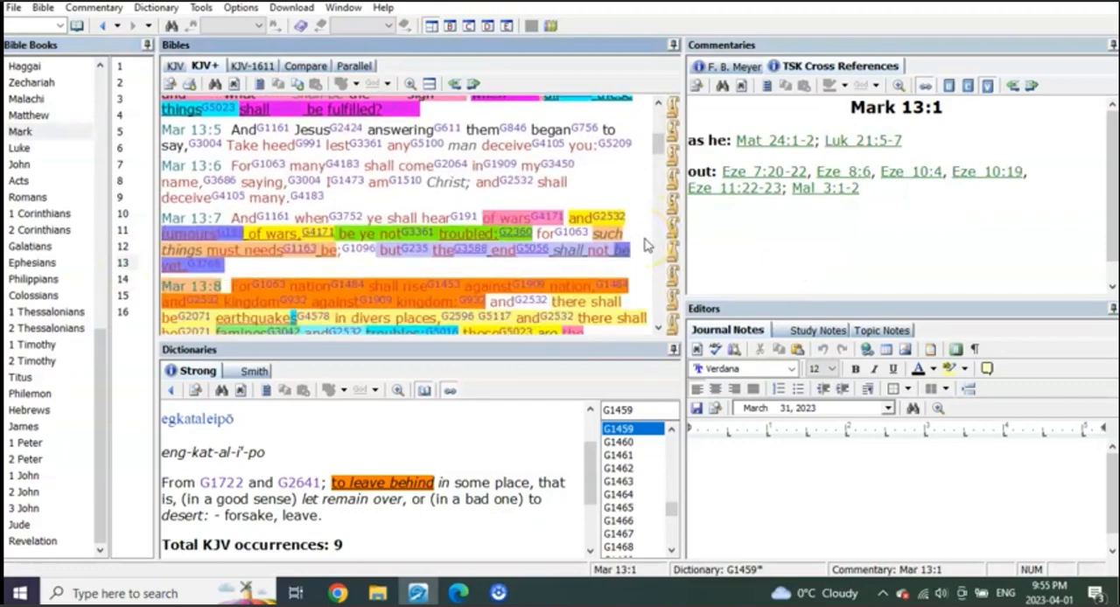
pyautogui.scroll(-3)
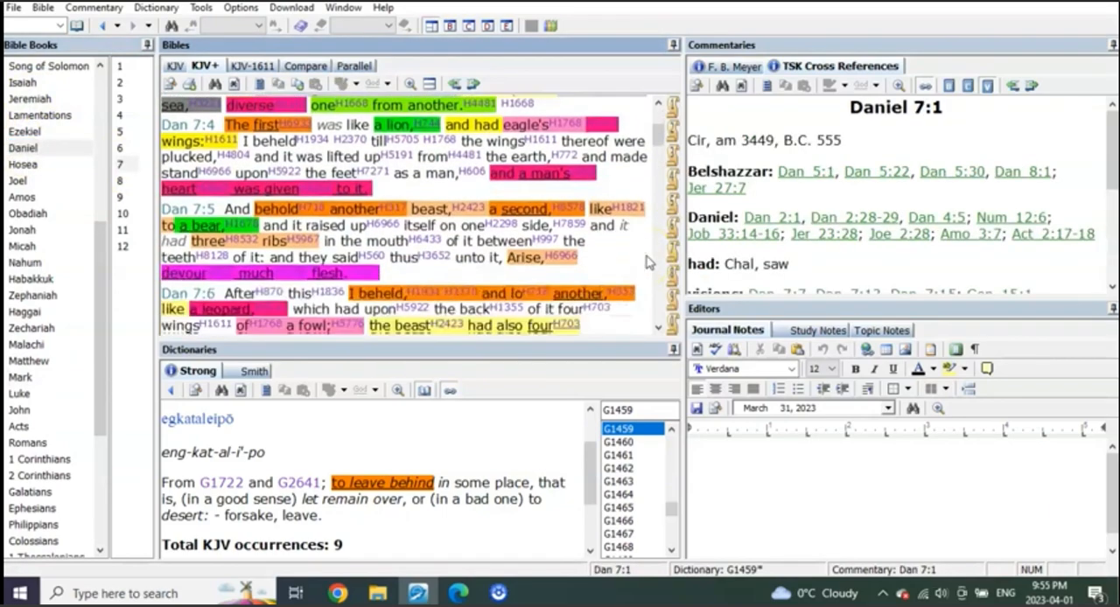
pyautogui.scroll(-3)
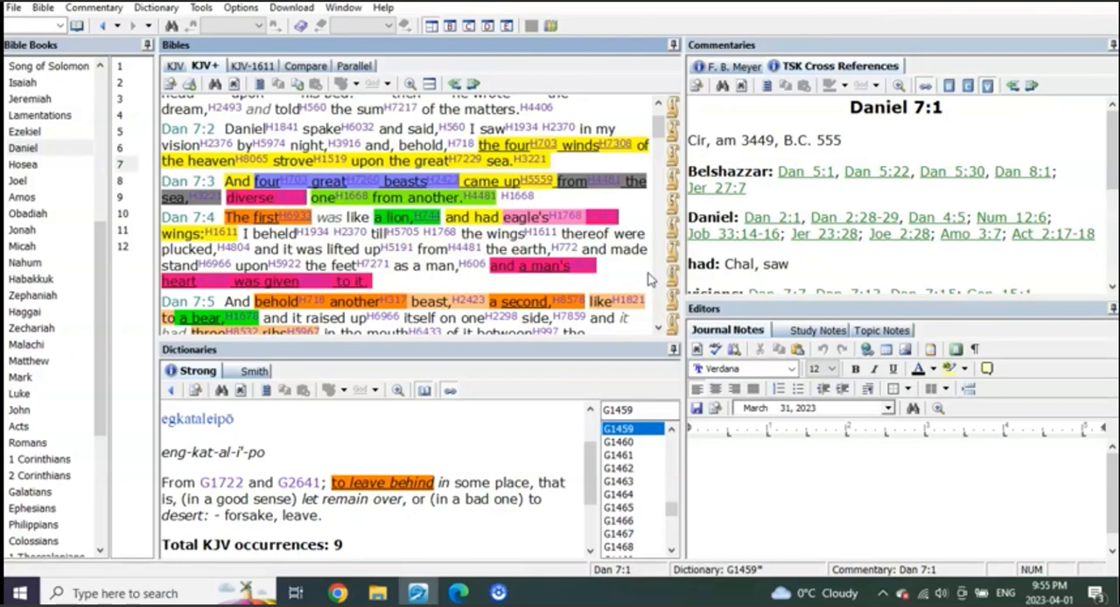
pyautogui.scroll(-3)
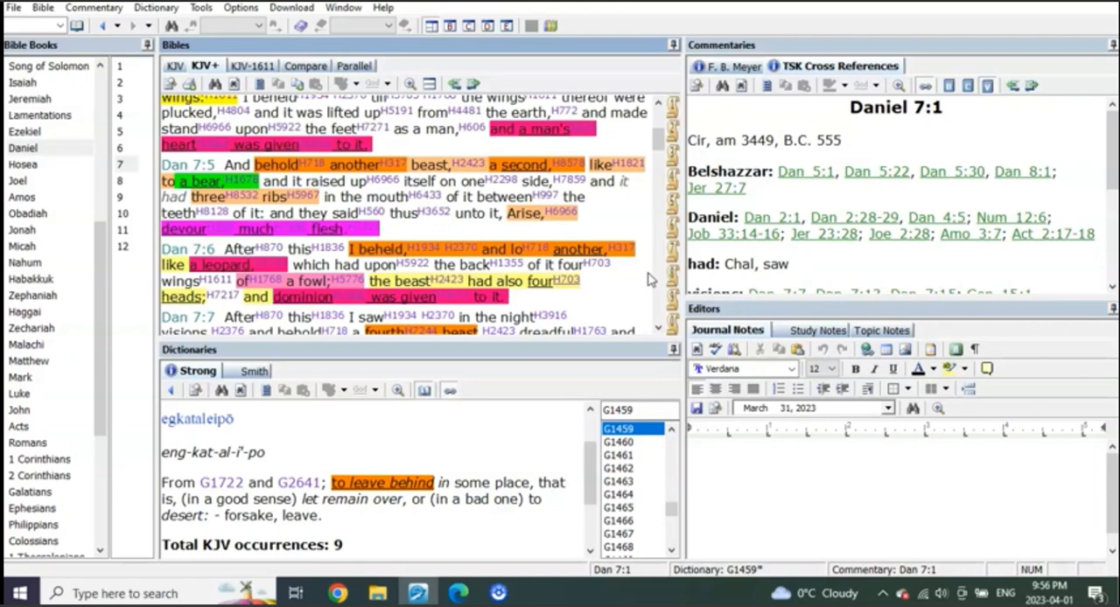
pyautogui.scroll(-3)
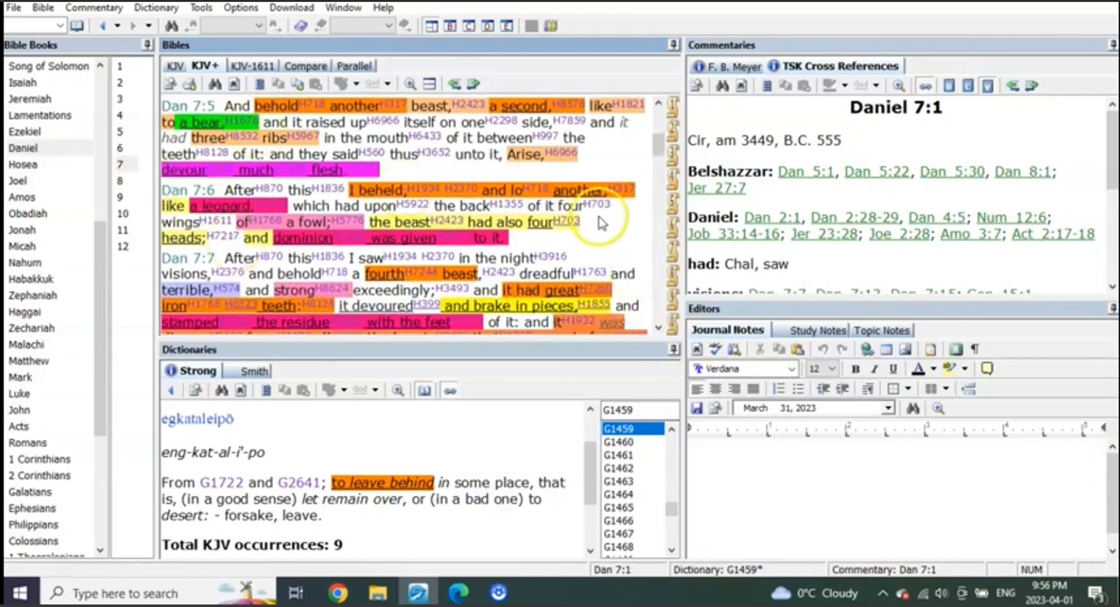
pyautogui.moveTo(639, 232)
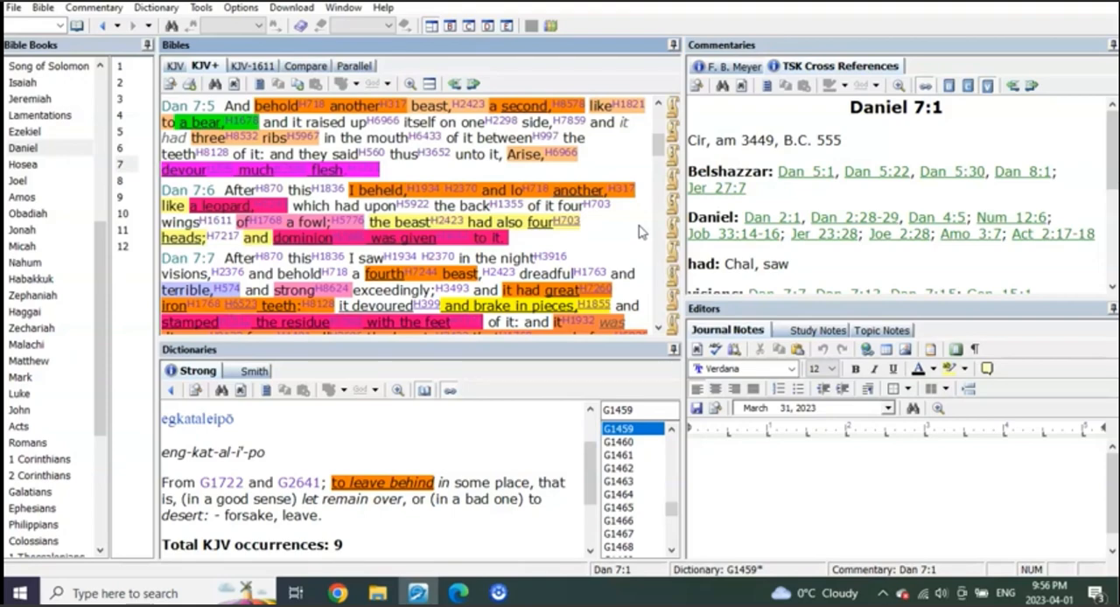
pyautogui.scroll(-3)
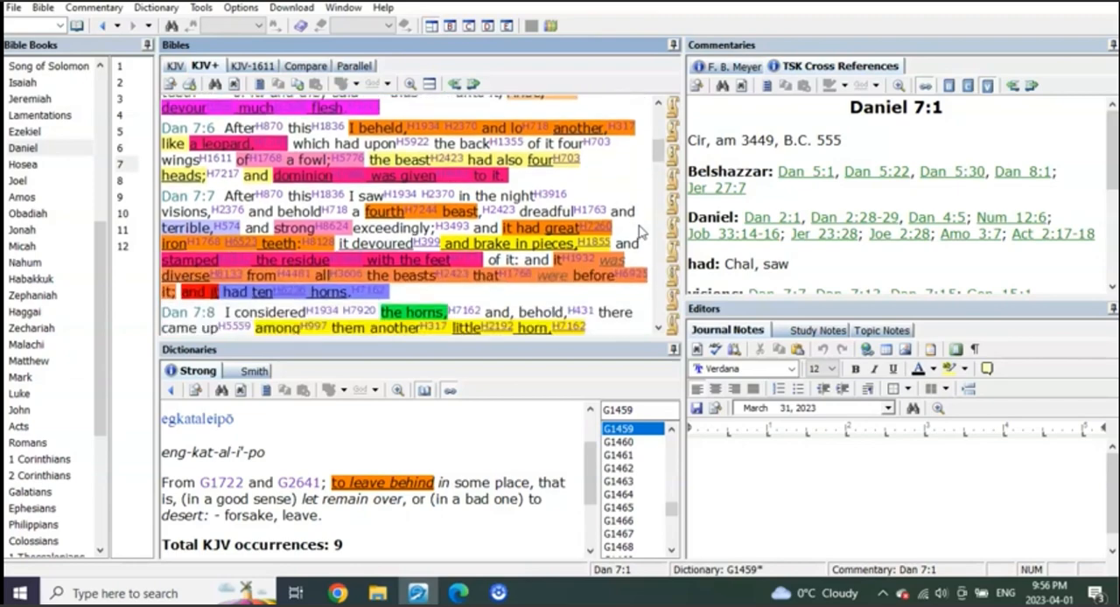
pyautogui.scroll(-3)
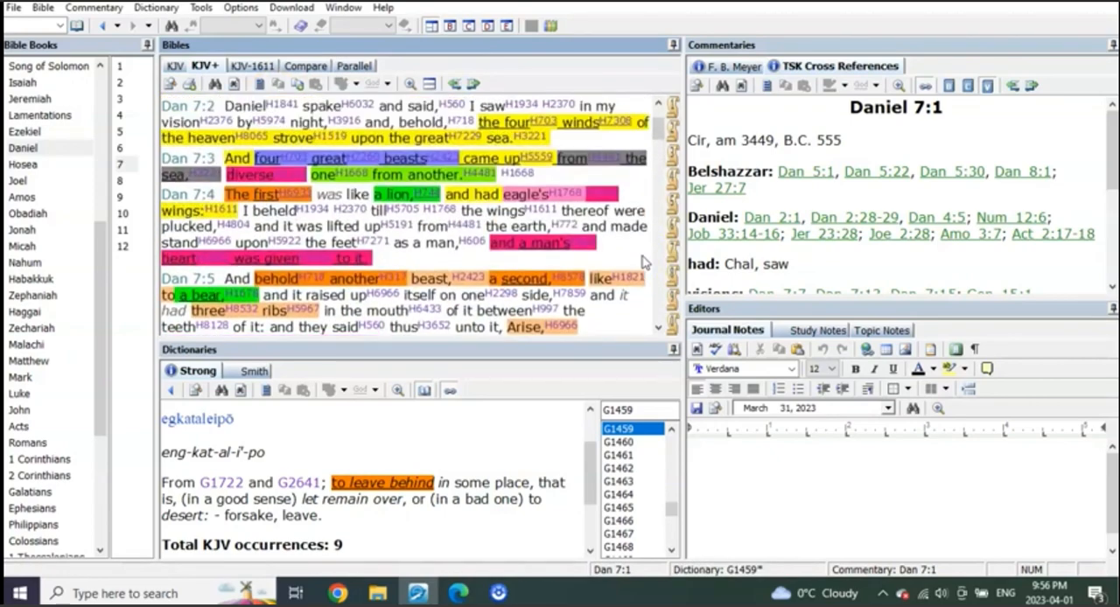
pyautogui.scroll(-3)
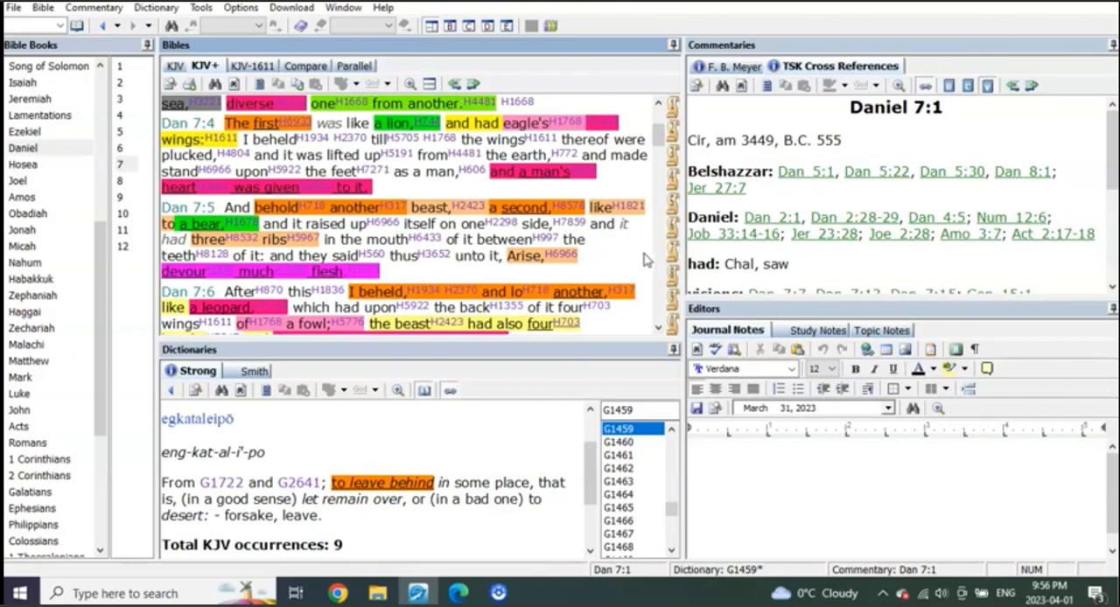
pyautogui.scroll(-3)
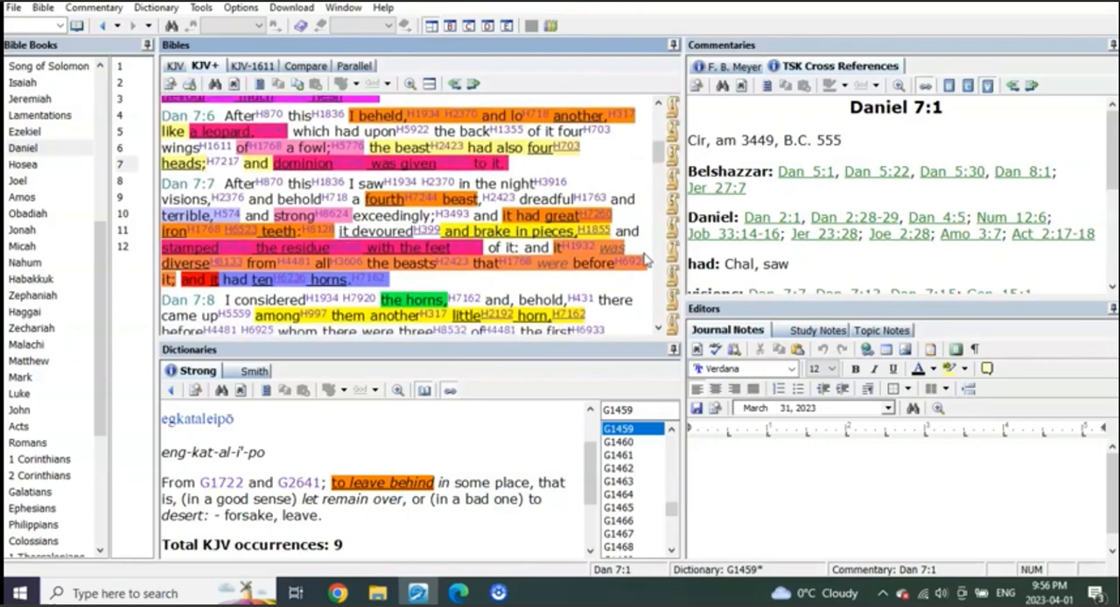
pyautogui.scroll(-3)
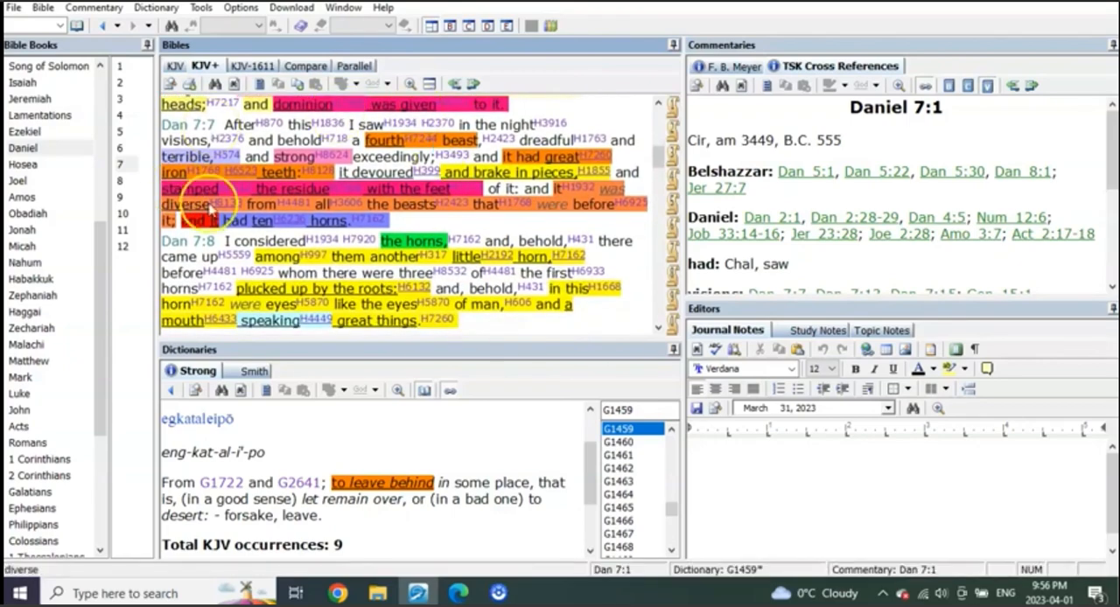
pyautogui.moveTo(643, 269)
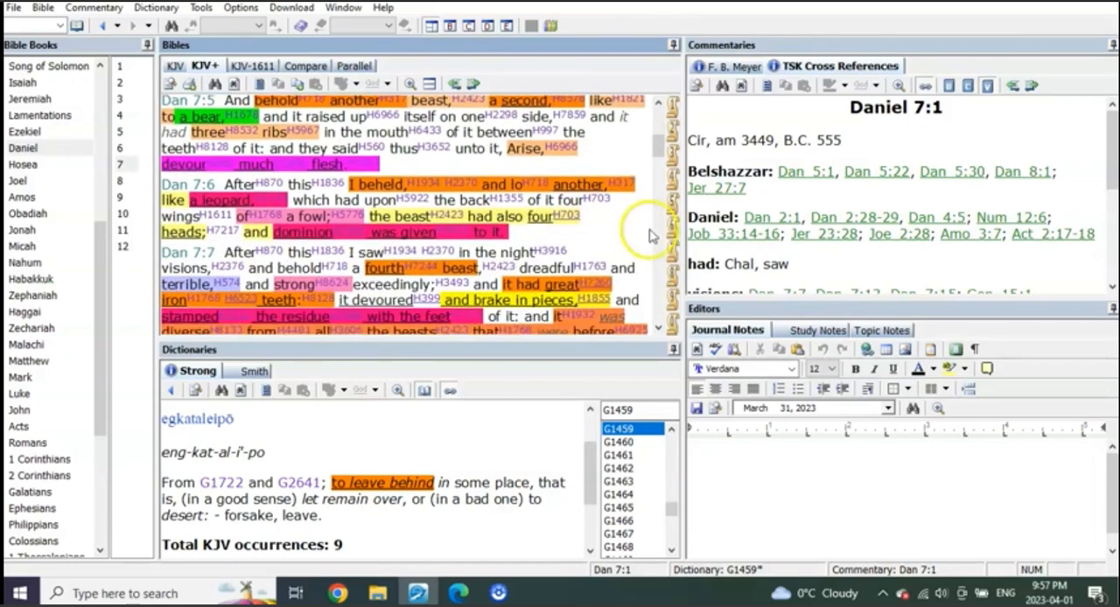
pyautogui.scroll(-3)
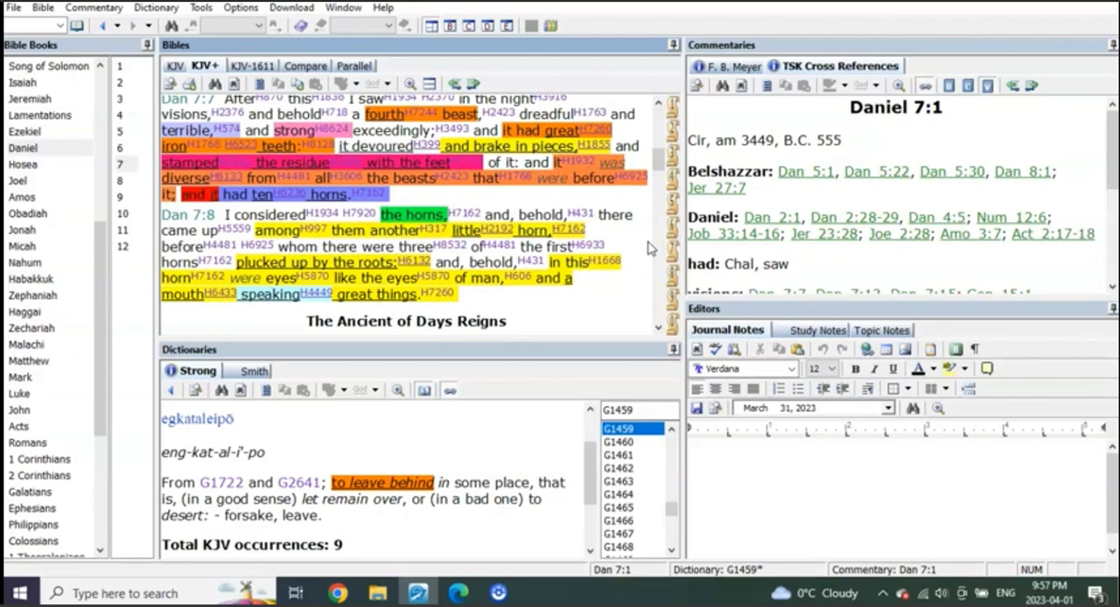
pyautogui.scroll(-3)
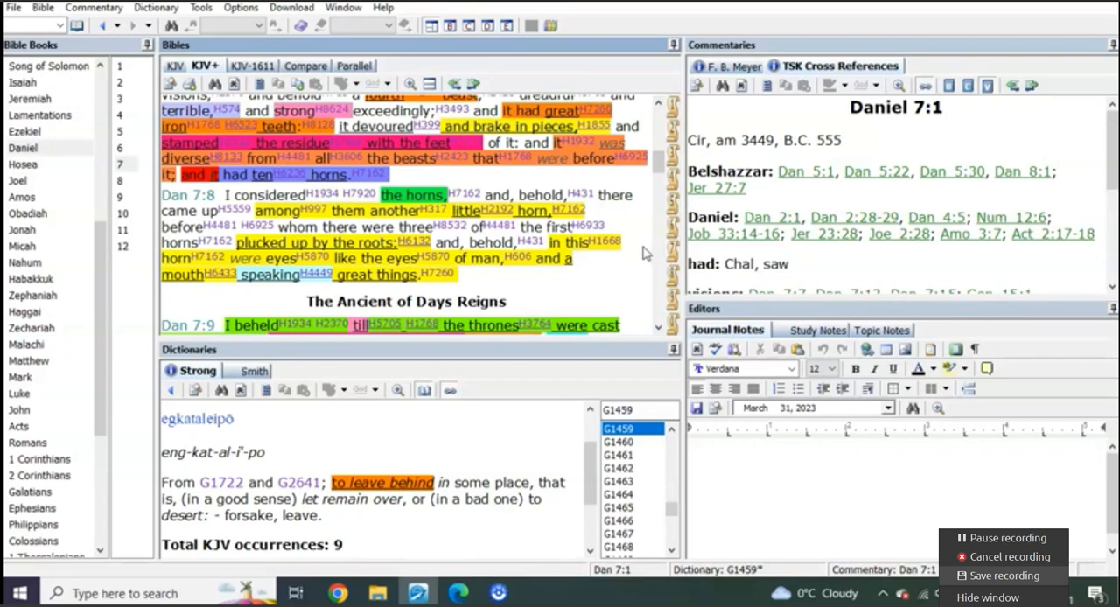
pyautogui.scroll(-3)
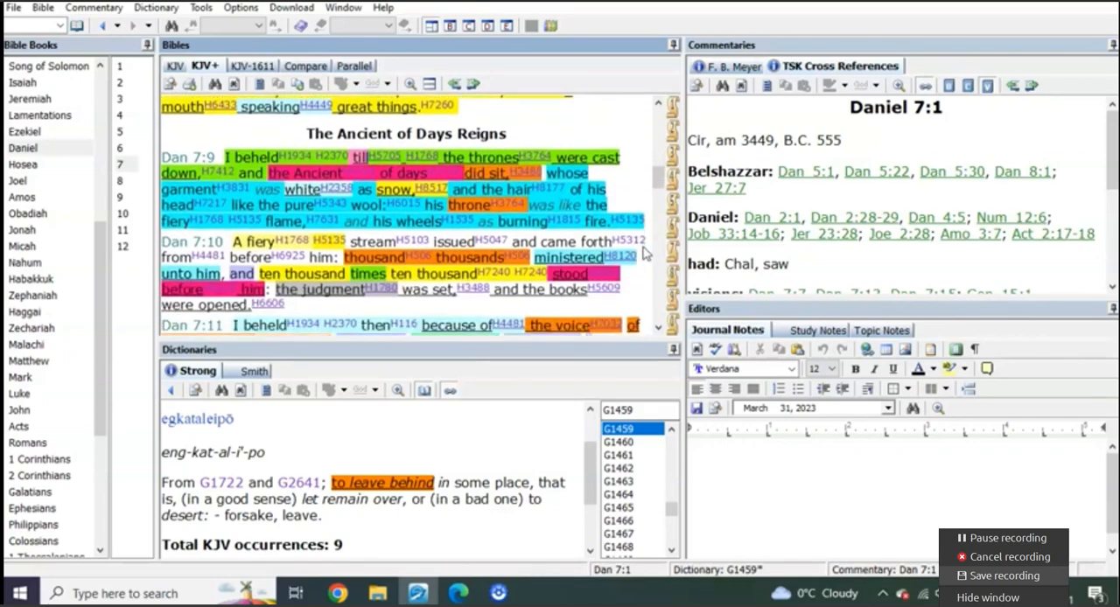
pyautogui.scroll(-3)
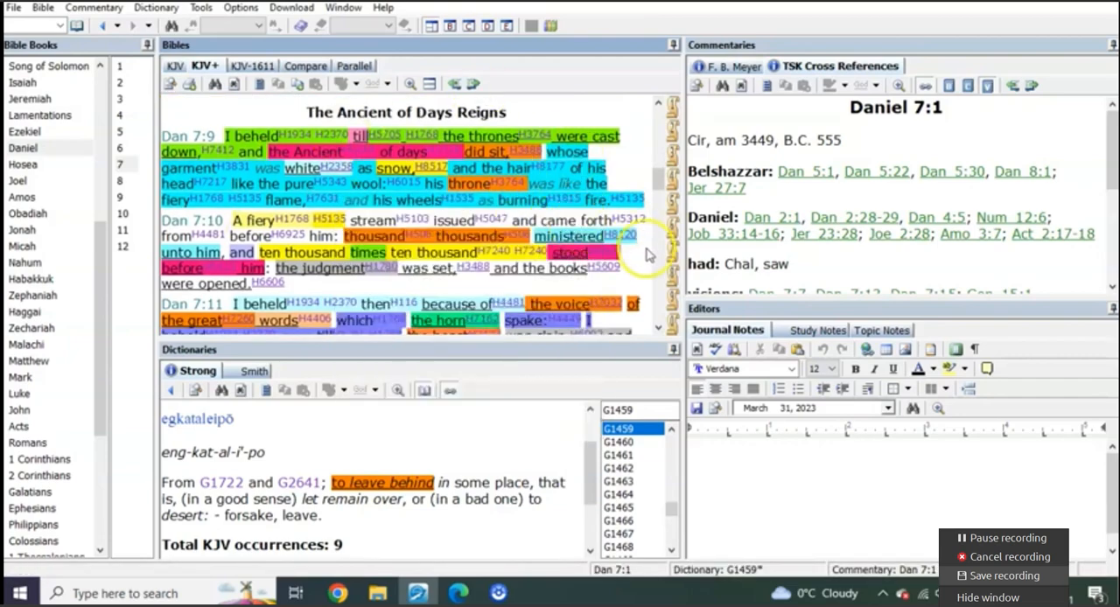
pyautogui.moveTo(650, 260)
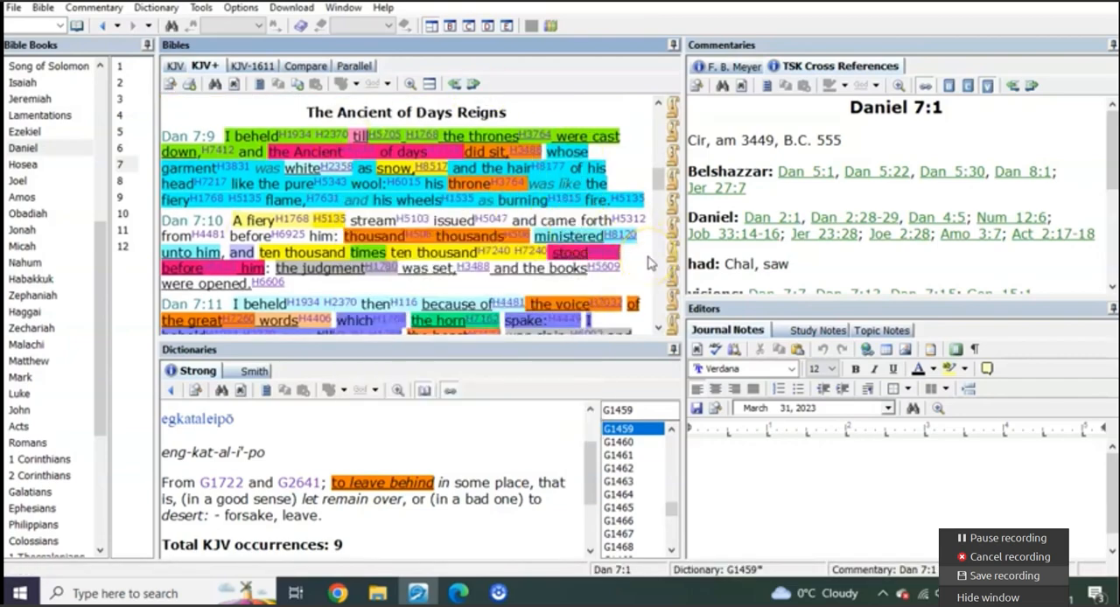
pyautogui.scroll(-3)
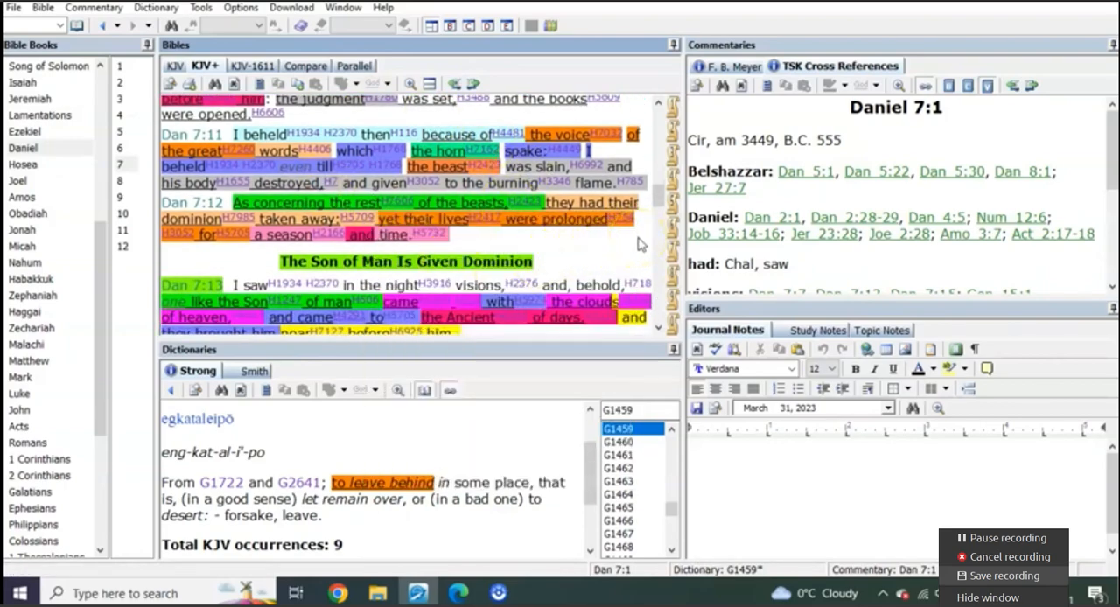
pyautogui.scroll(-3)
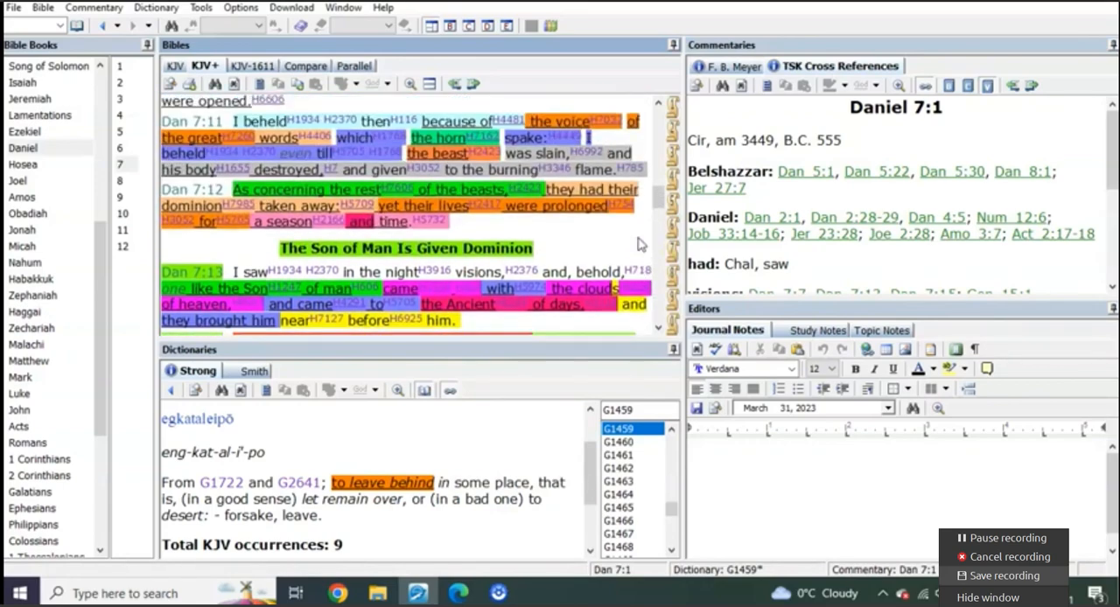
pyautogui.moveTo(644, 243)
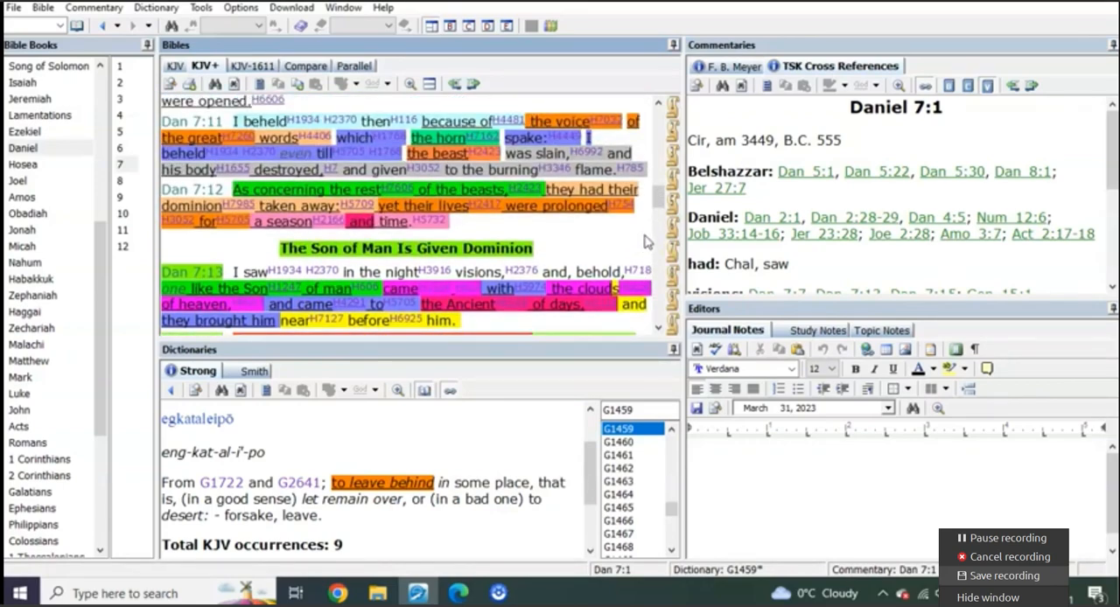